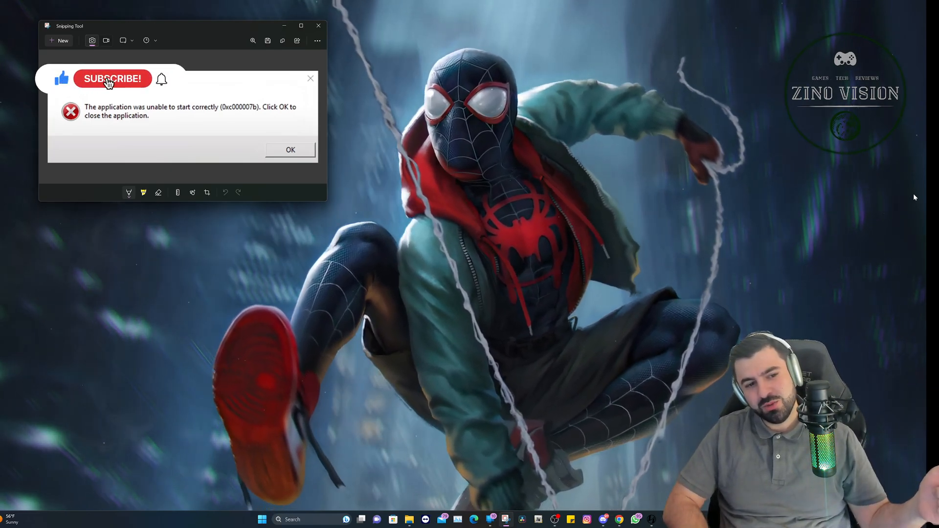
Visit the verify-subscription and general channels, then scroll the channel list to the resource section.
click(113, 78)
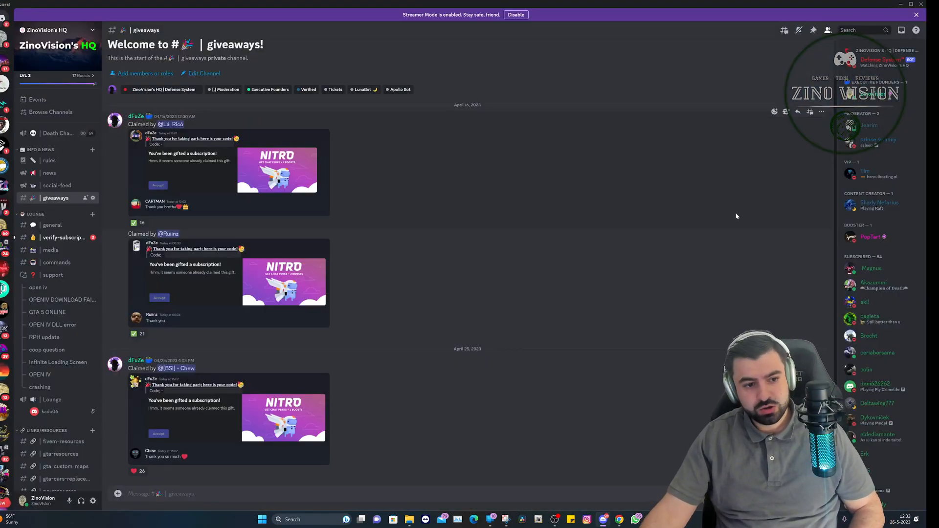
mouse_move(52, 224)
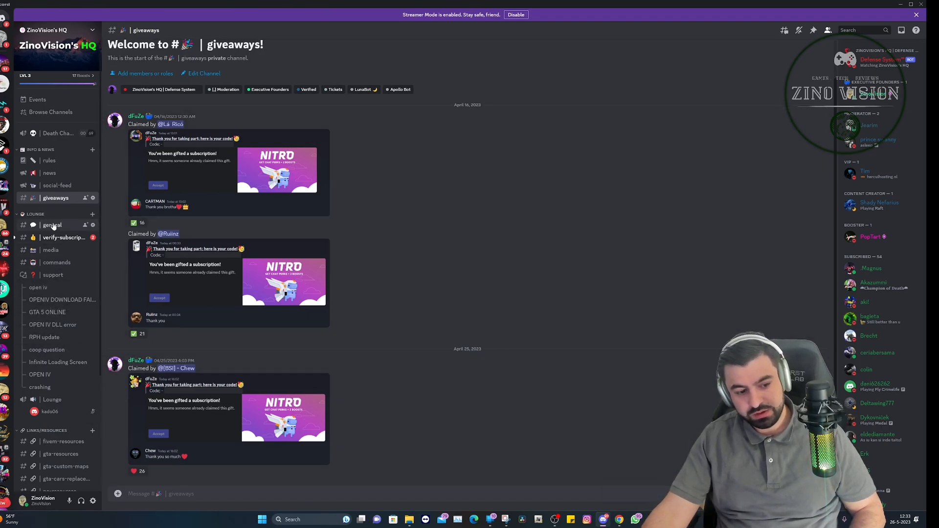
click(64, 237)
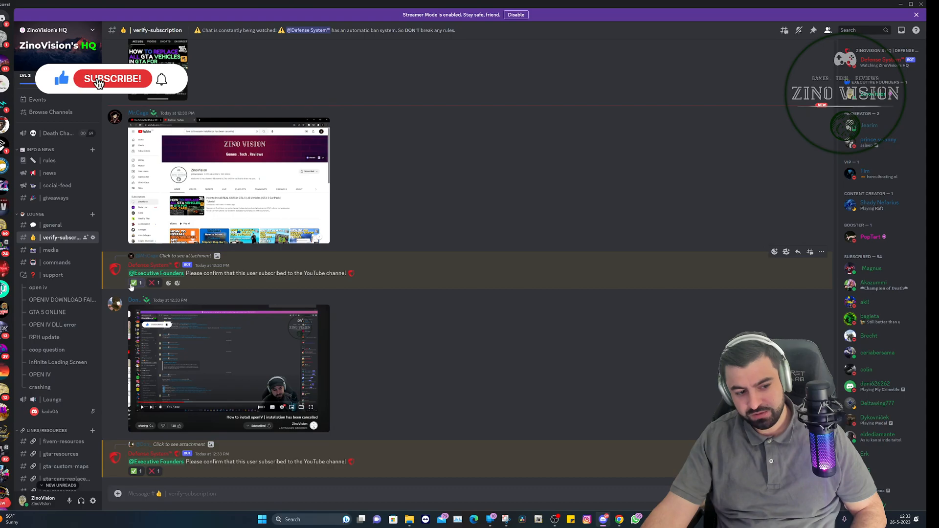
click(52, 225)
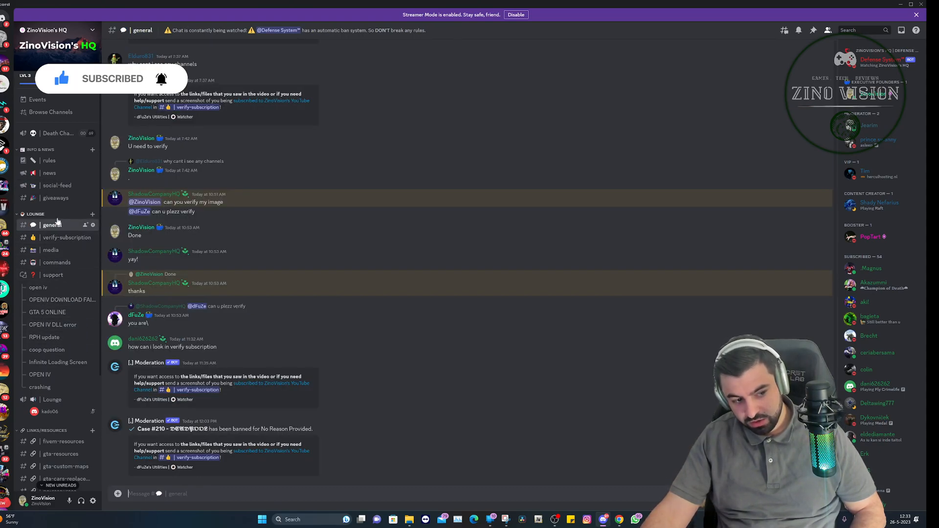
scroll(down, 3)
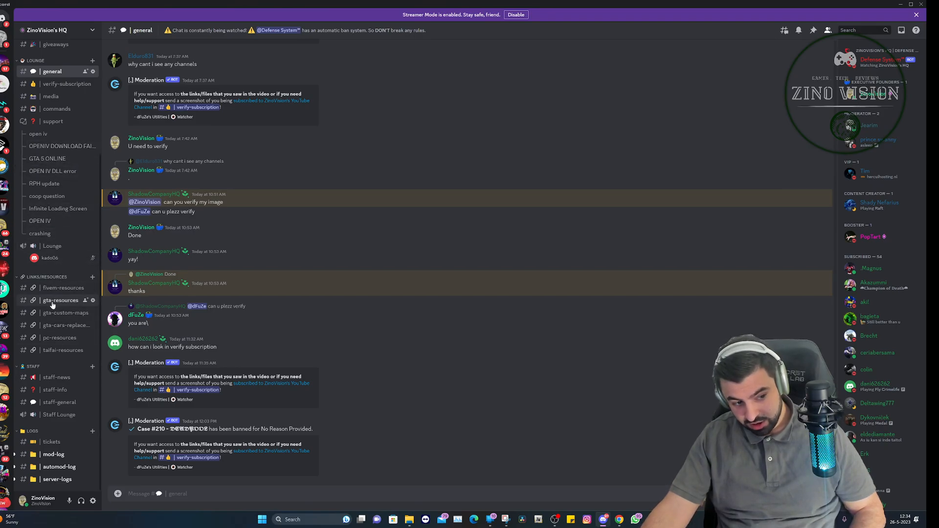
Download error_0xc000007b.rar from #gta-resources, continuing past the flagged-download warning.
click(61, 300)
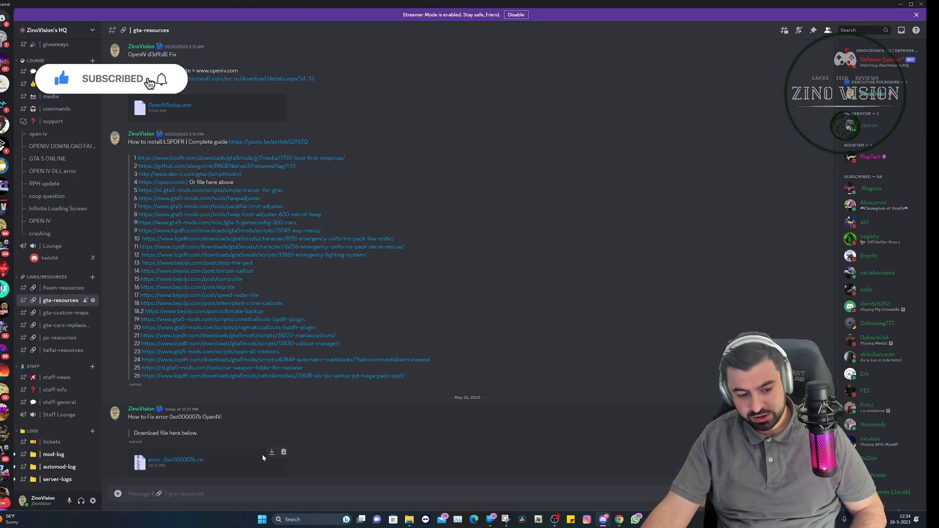
mouse_move(271, 452)
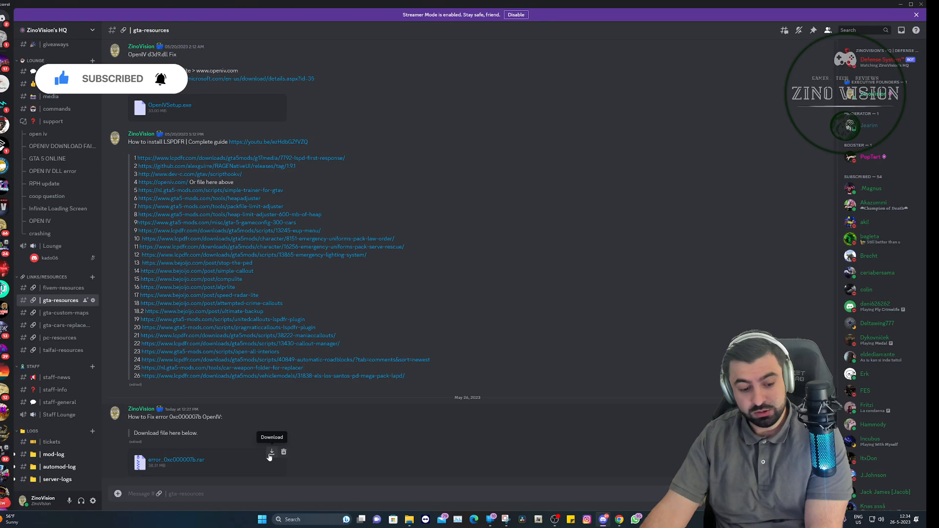
click(272, 453)
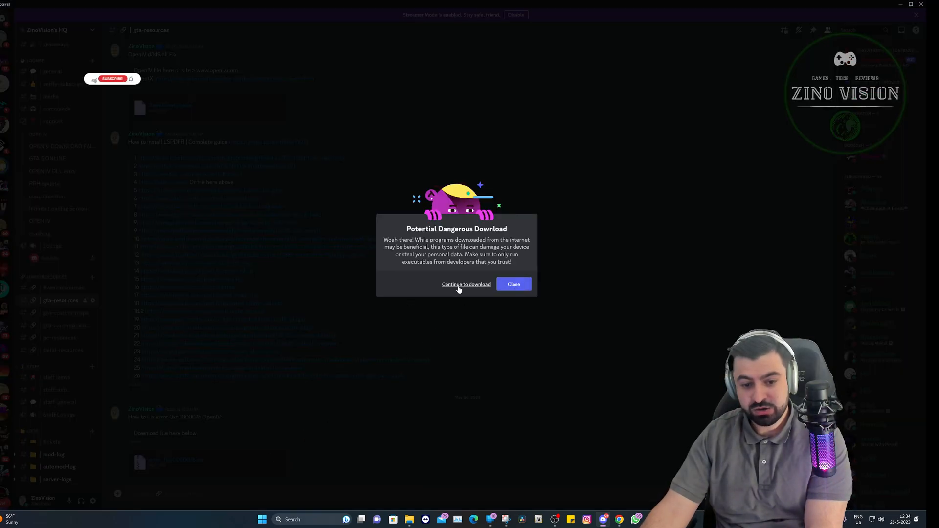
click(465, 284)
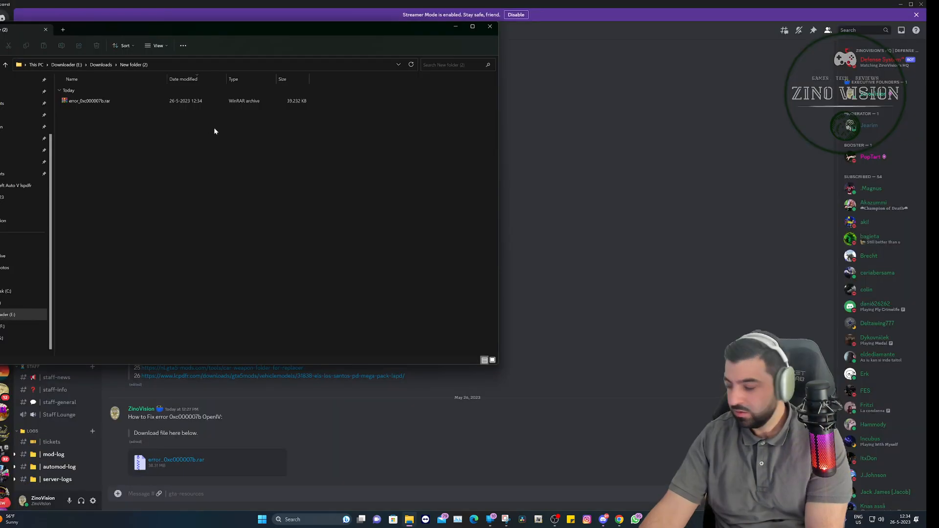
Scan error_0xc000007b.rar with Microsoft Defender and extract it with WinRAR.
click(88, 100)
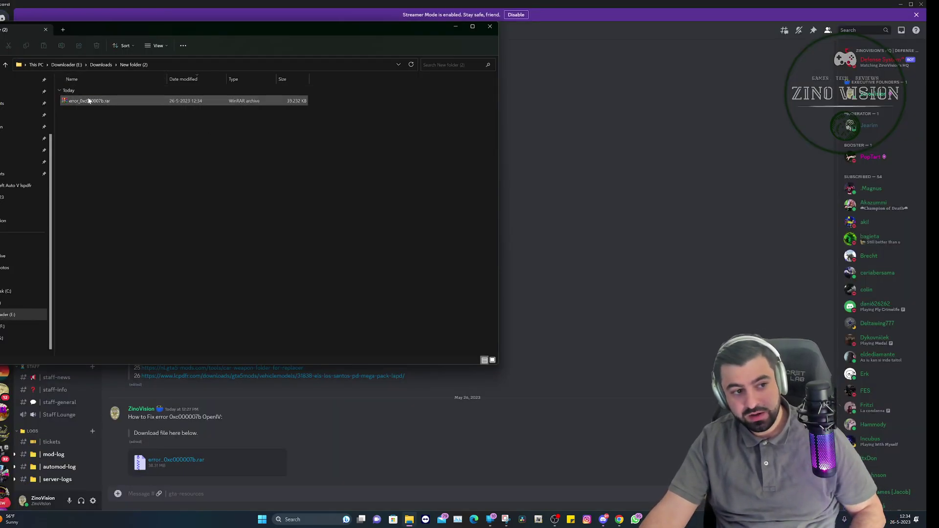
right_click(89, 100)
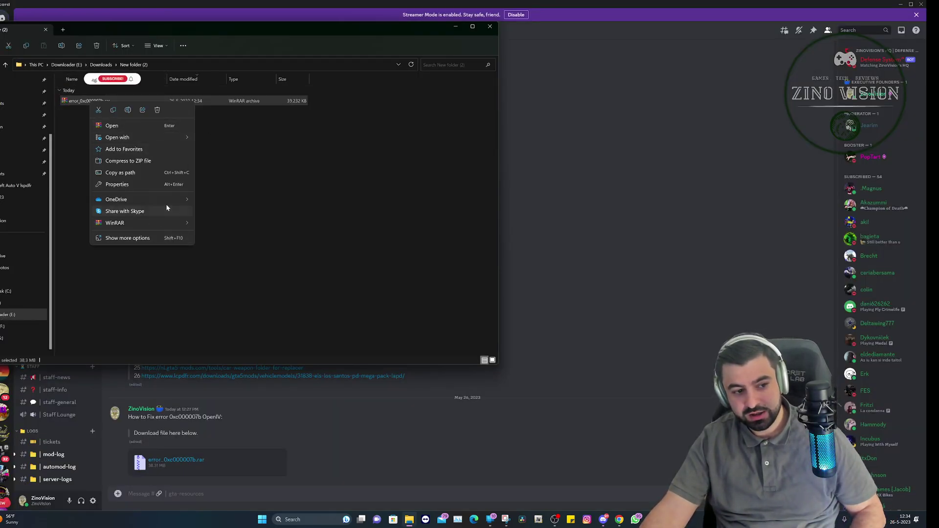
click(128, 238)
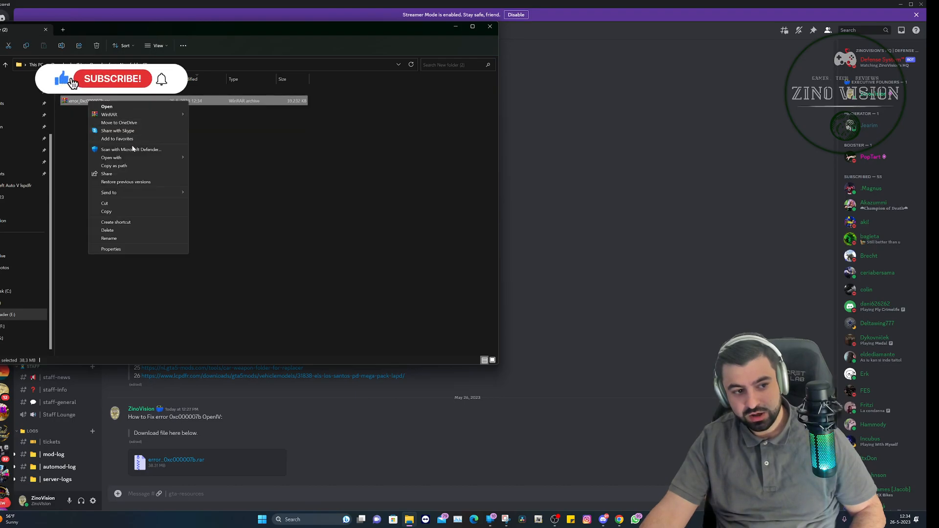
click(131, 150)
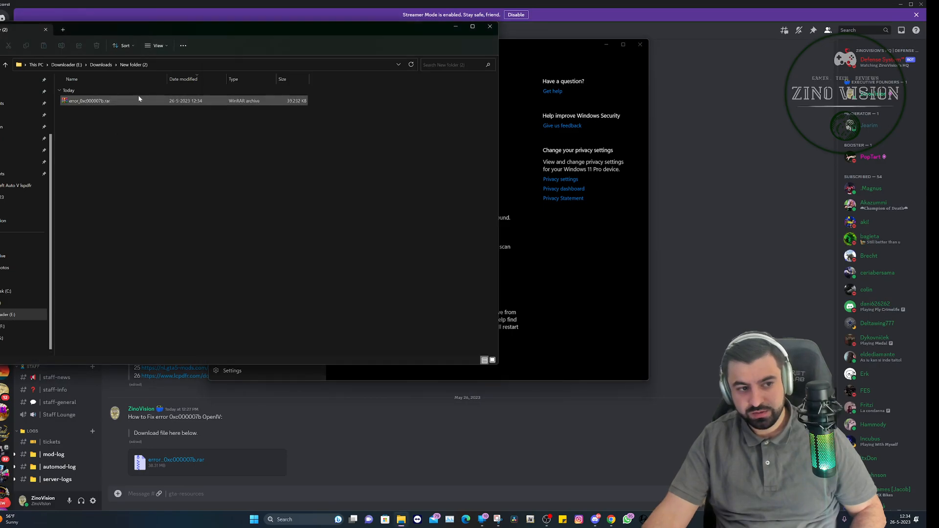
right_click(89, 100)
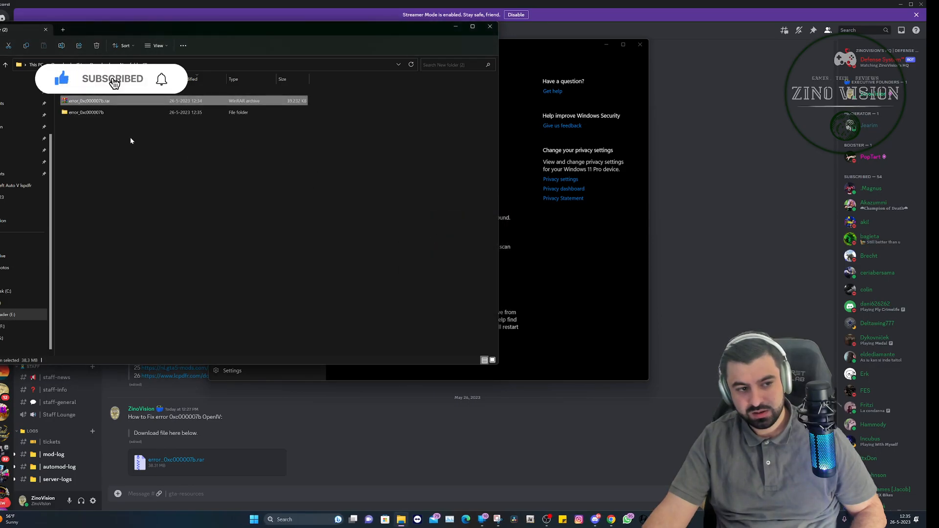
Scan the extracted error_0xc000007b folder with Defender and close Windows Security.
right_click(83, 112)
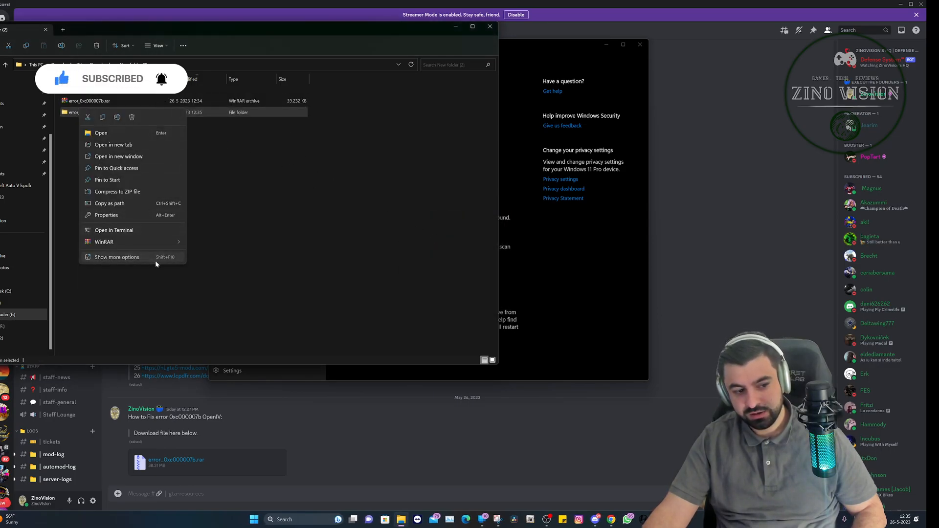
click(116, 257)
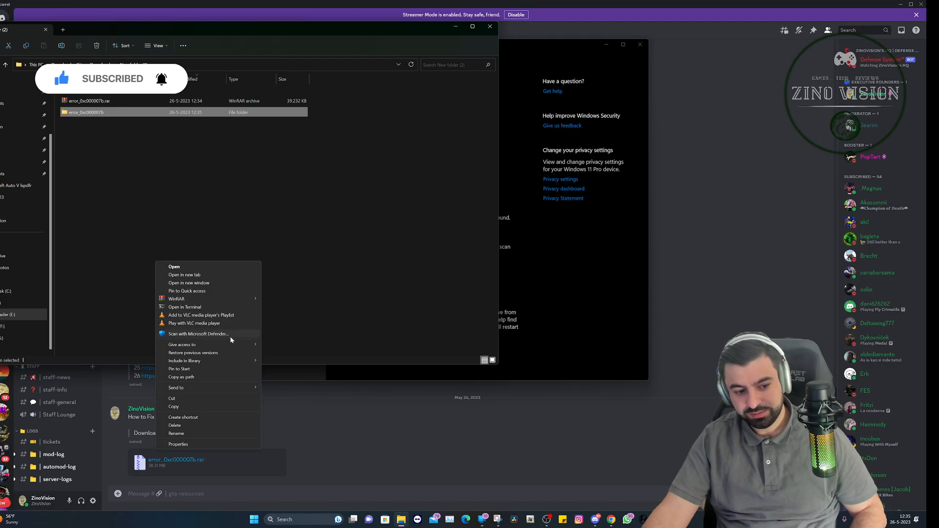
click(197, 333)
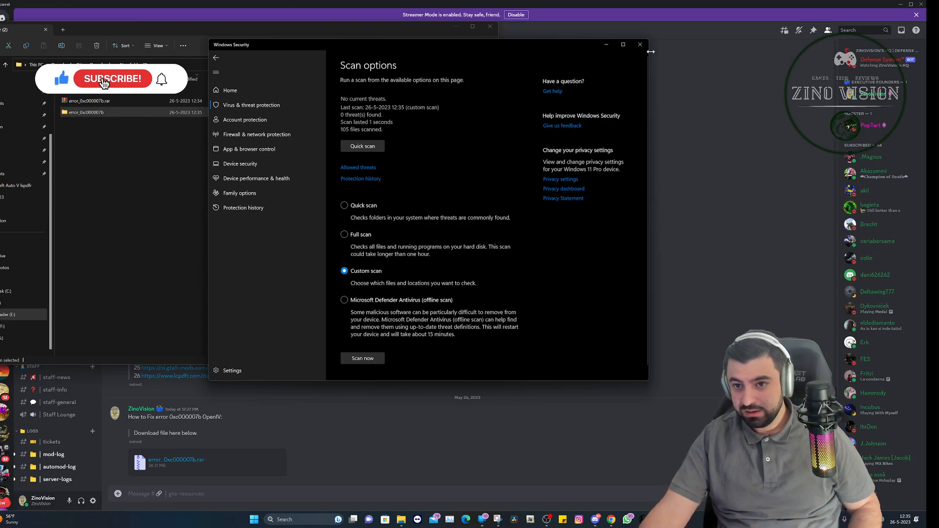
click(639, 45)
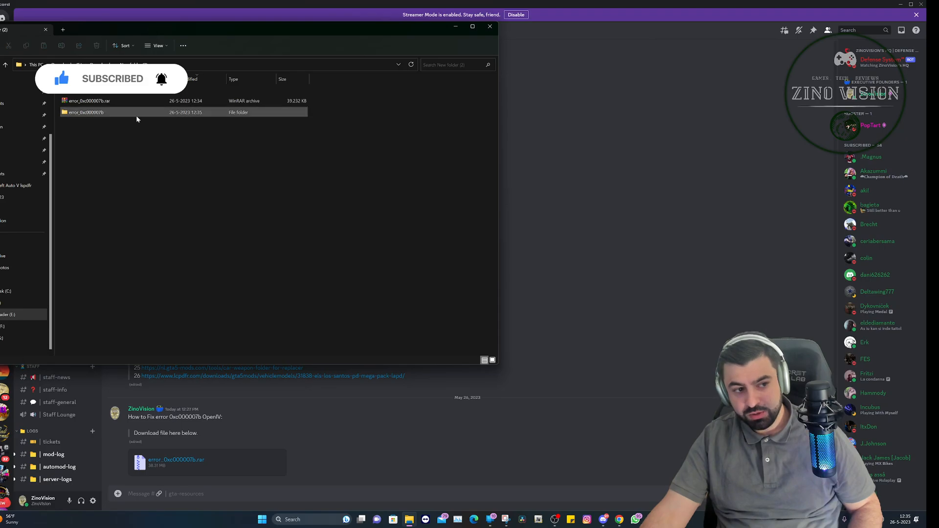
Open the error_0xc000007b folder, scroll through its DirectX DLLs, and minimise Discord.
double_click(85, 112)
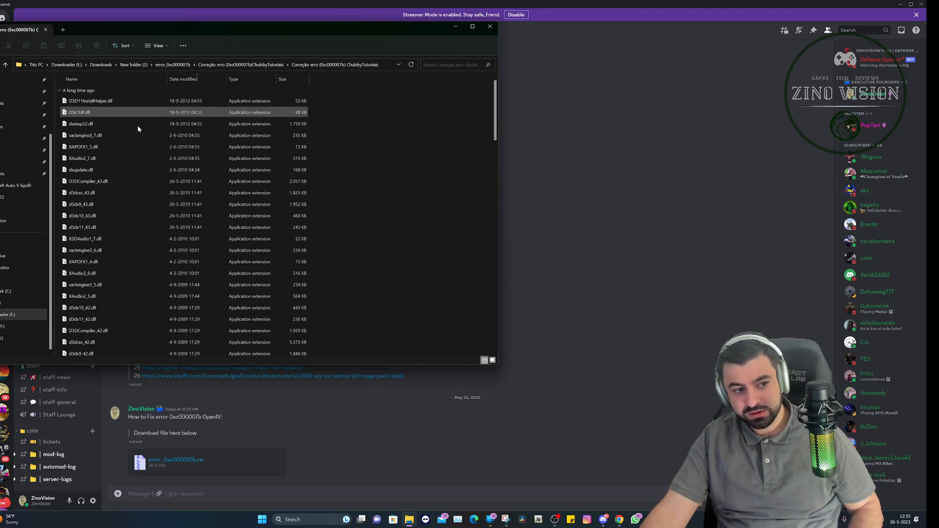
scroll(down, 3)
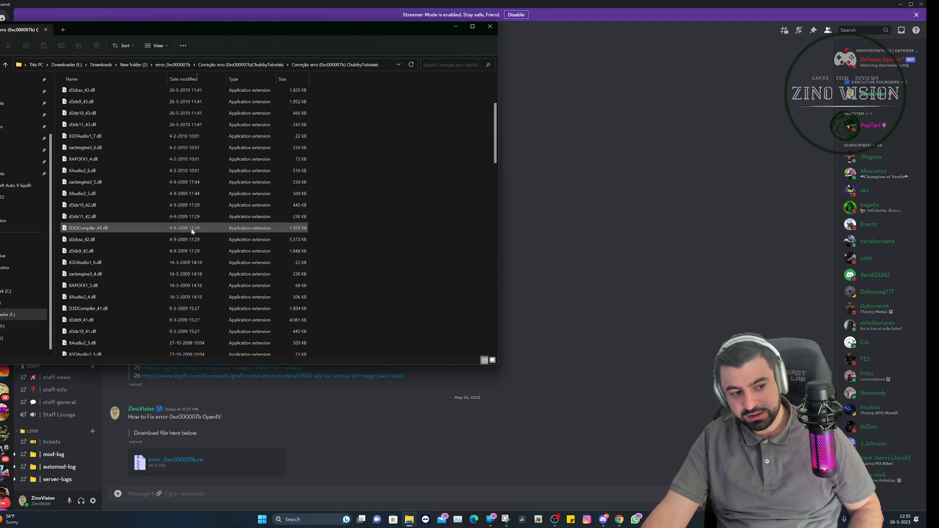
scroll(up, 3)
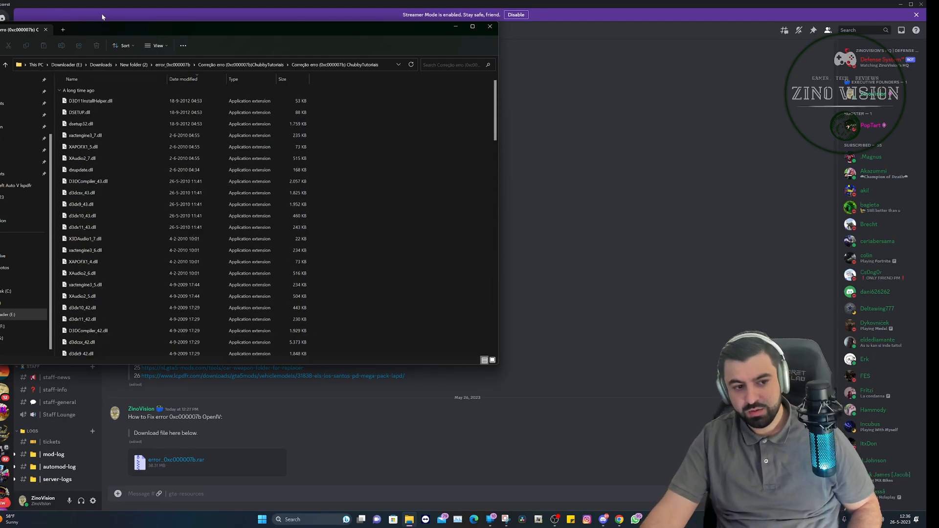
mouse_move(900, 3)
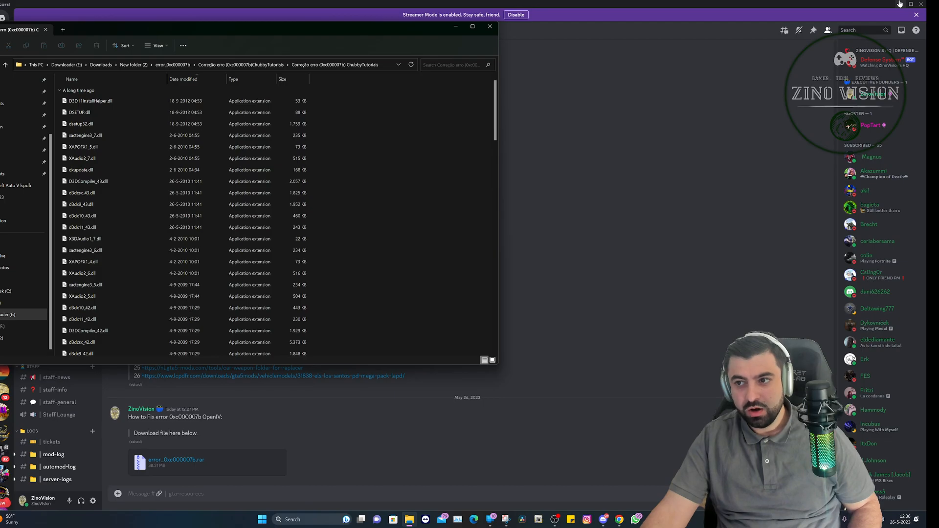
click(278, 519)
text(open)
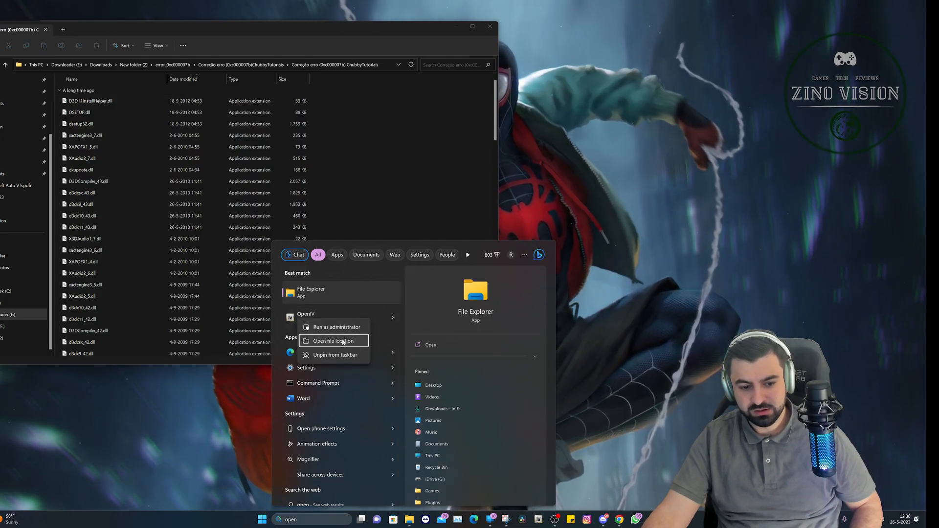
Follow OpenIV's Start entry and shortcut file locations to its AppData installation folder.
click(333, 341)
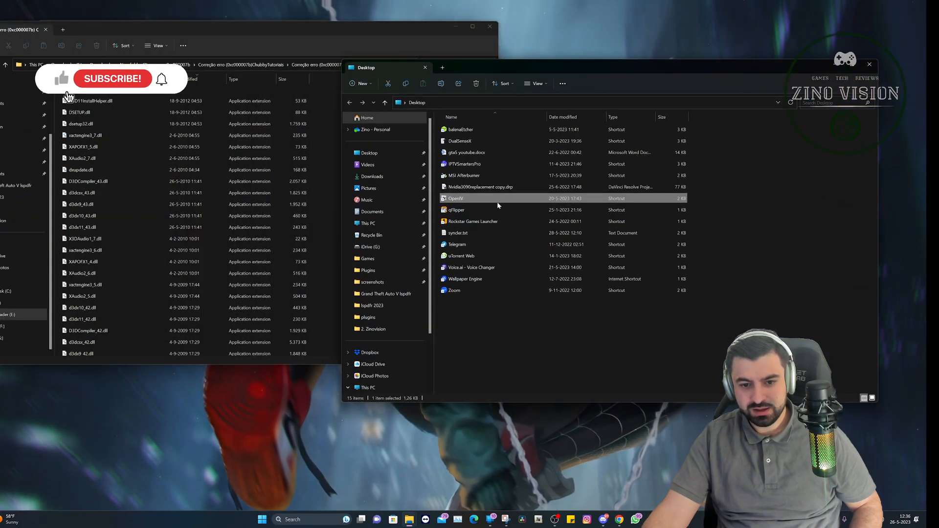
right_click(455, 198)
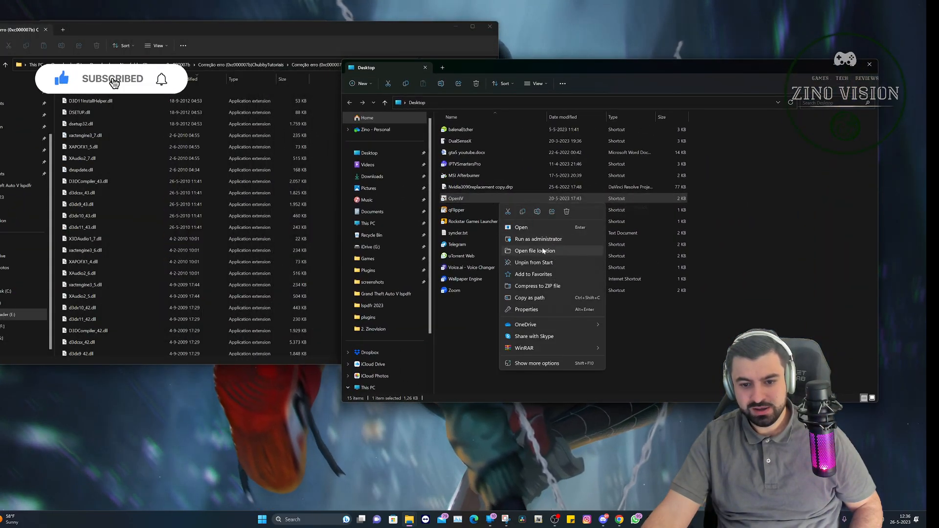
click(534, 250)
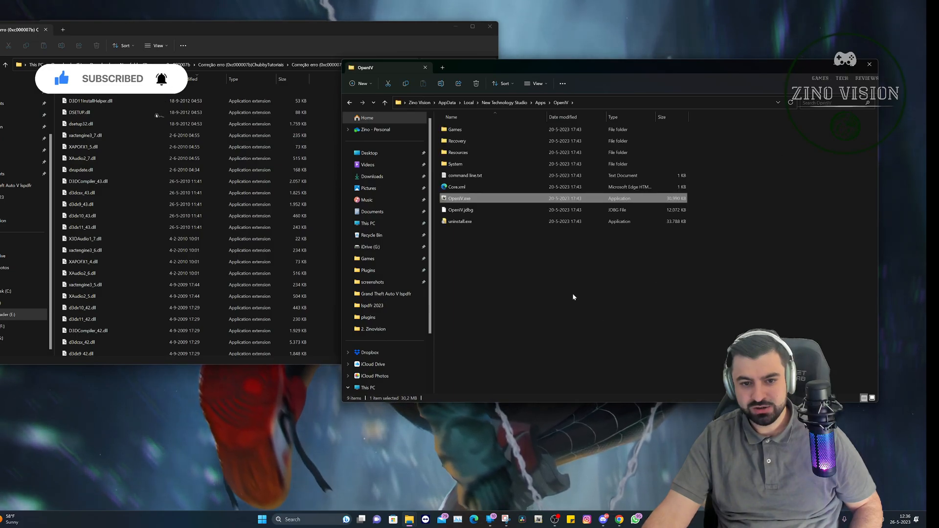
mouse_move(466, 202)
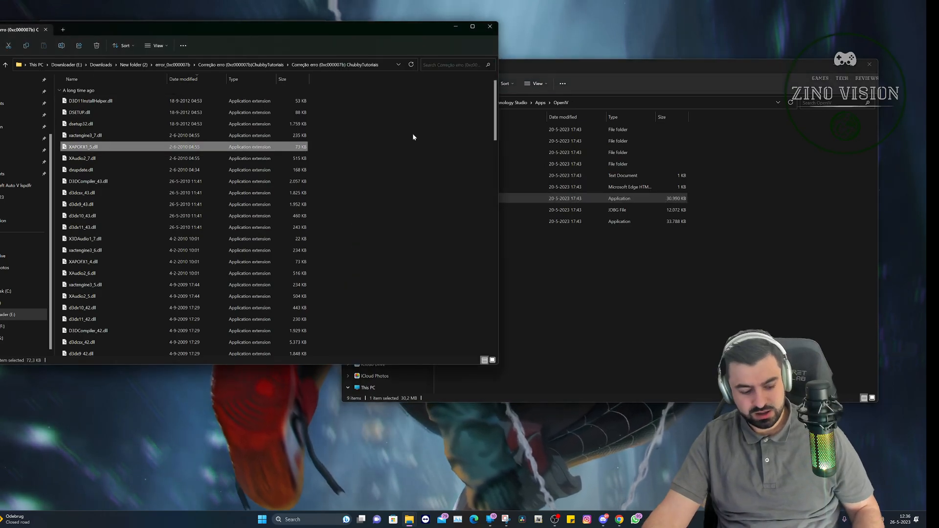
click(390, 67)
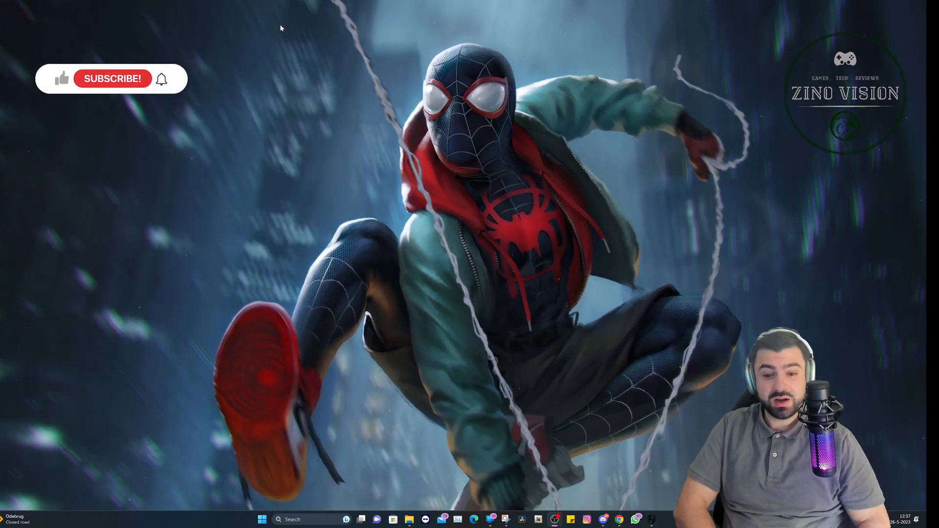
click(112, 78)
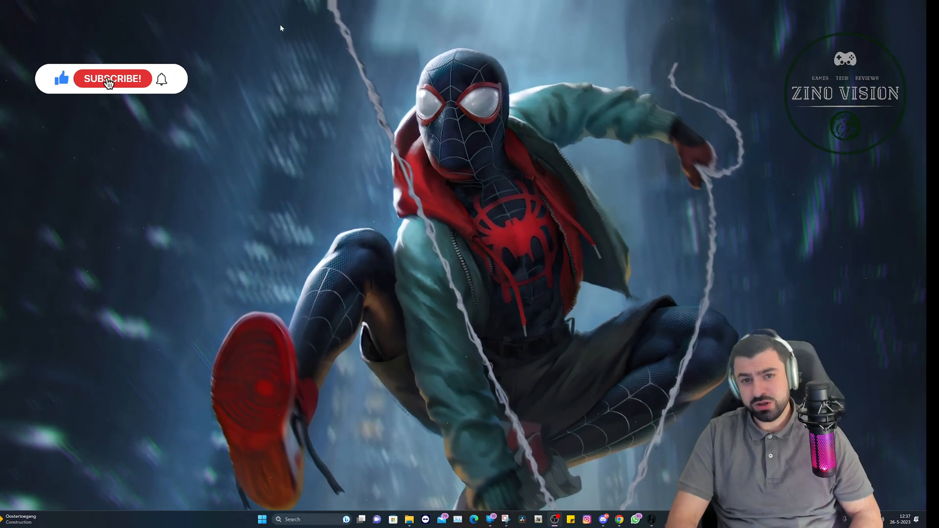
click(112, 78)
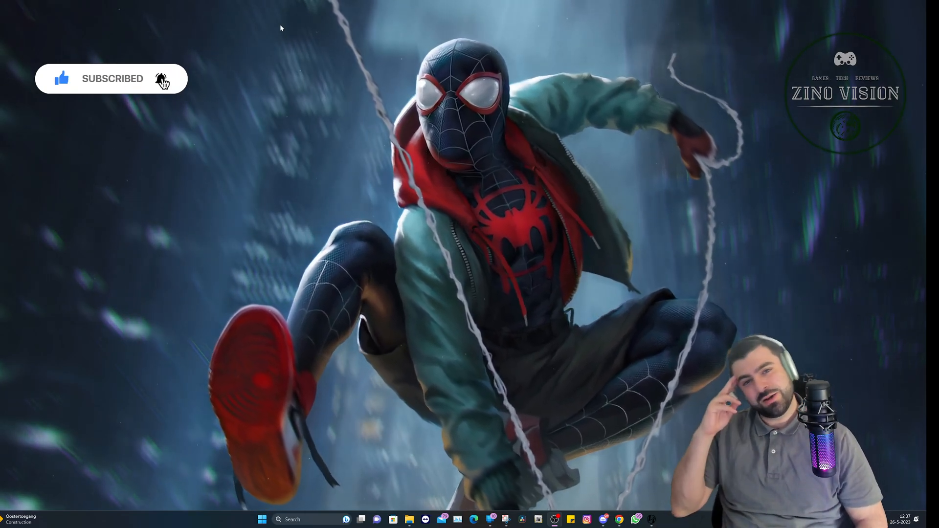